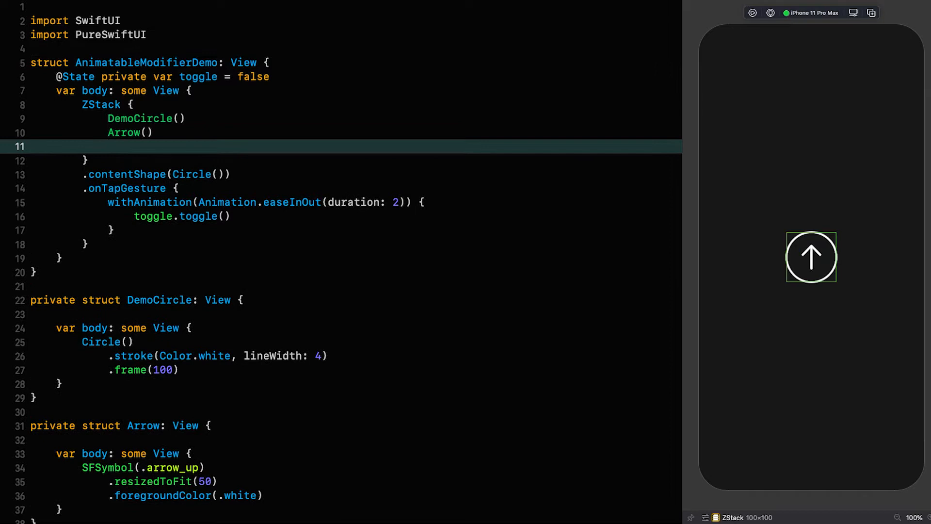
# Give the arrow .xOffset(100) and .rotateIf(toggle, 180.degrees)
pyautogui.write('.xof')
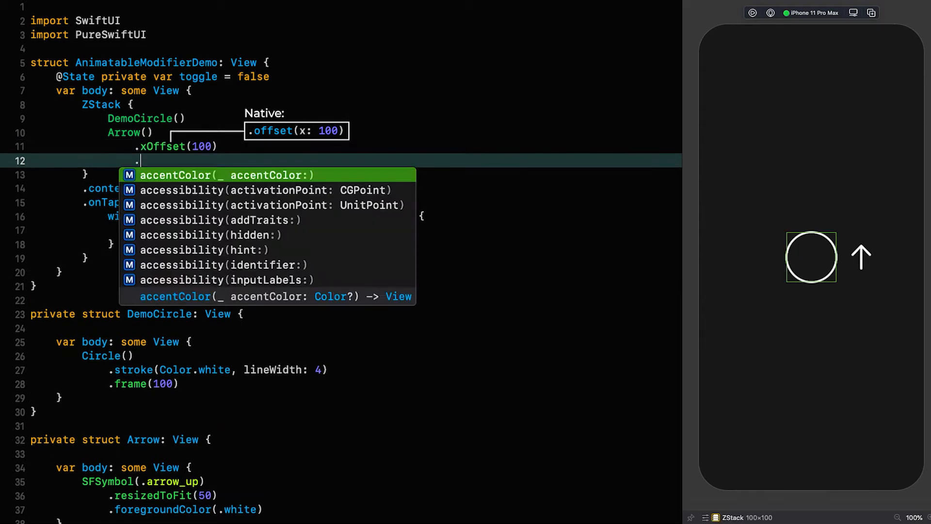
pyautogui.write('.rotateIf(')
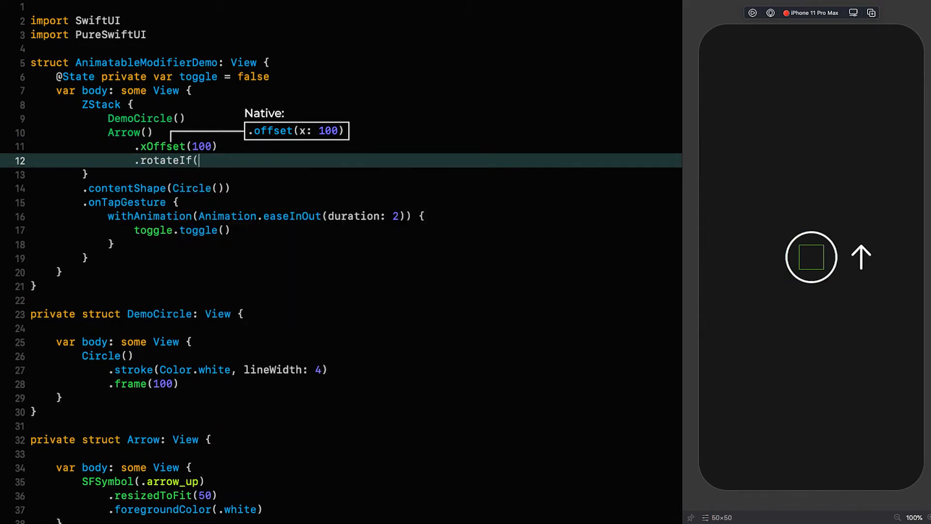
pyautogui.write('toggle, 180.degrees')
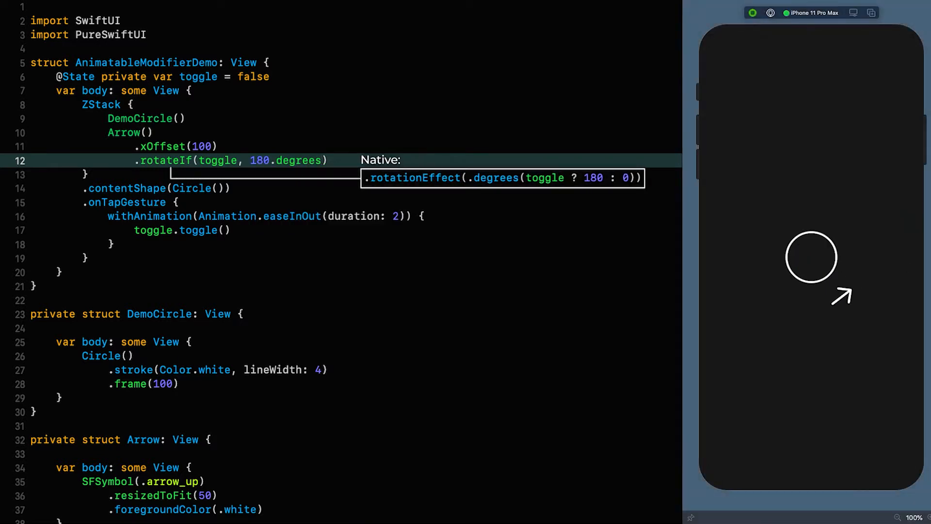
# Tap the preview so the arrow swings to the circle's left side, pointing down
pyautogui.click(811, 256)
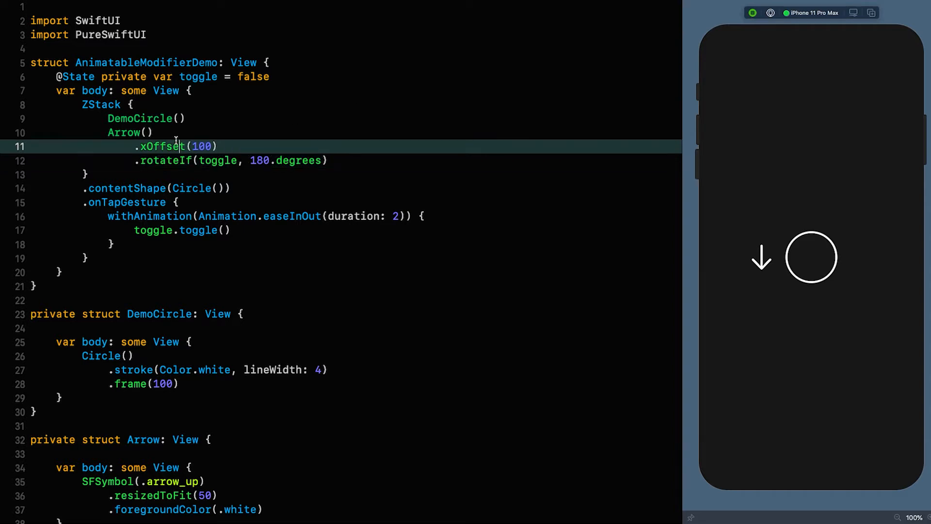
# Add .rotateIf(toggle, -180.degrees) above the arrow's .xOffset(100)
pyautogui.write('rotateIf(toggle, -')
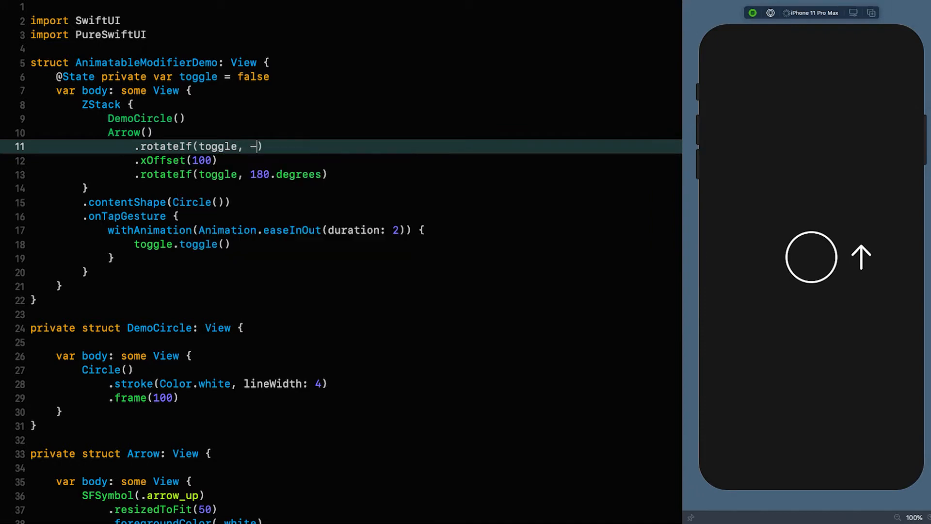
pyautogui.write('180.degrees')
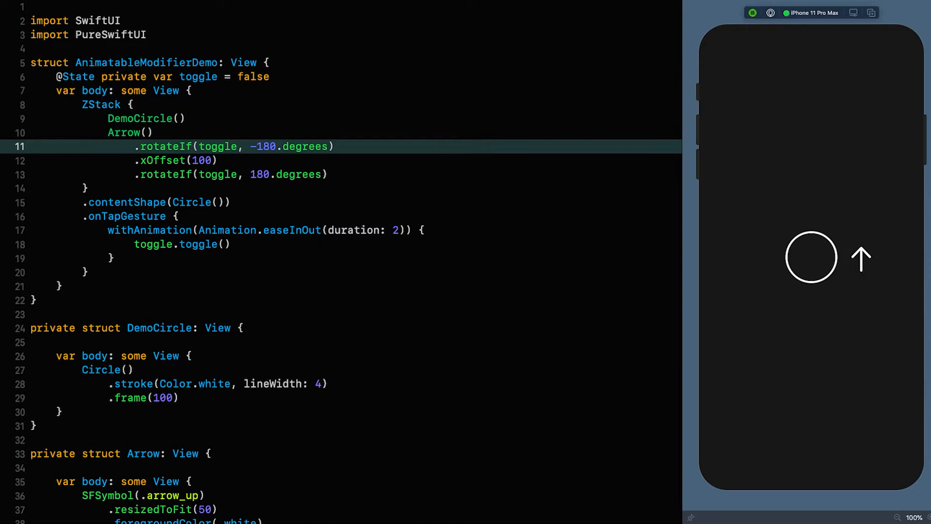
# Tap the preview repeatedly to watch the arrow orbit the circle while staying upright
pyautogui.click(810, 256)
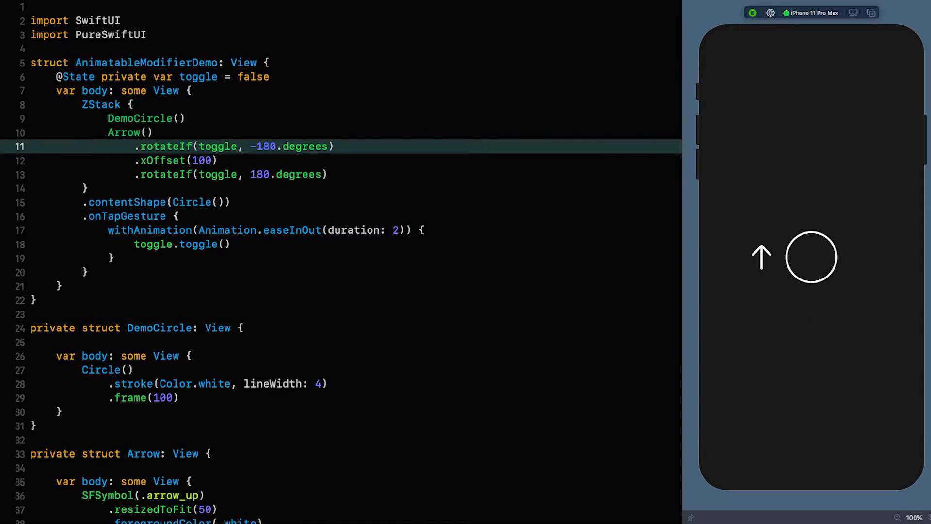
pyautogui.click(811, 256)
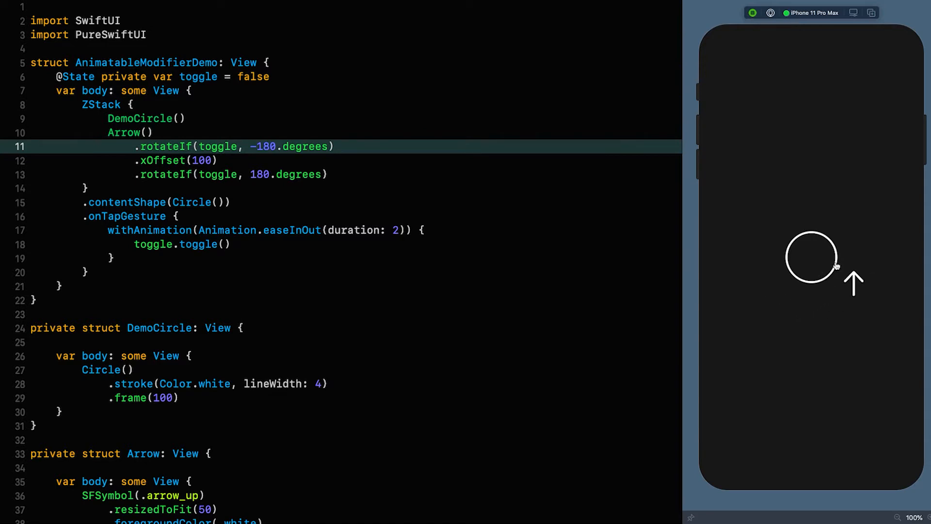
pyautogui.click(811, 256)
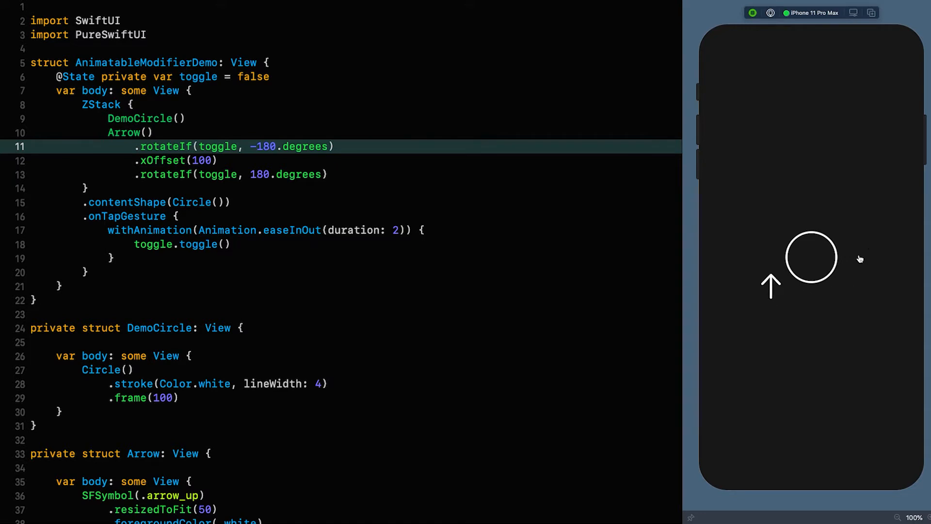
pyautogui.click(810, 257)
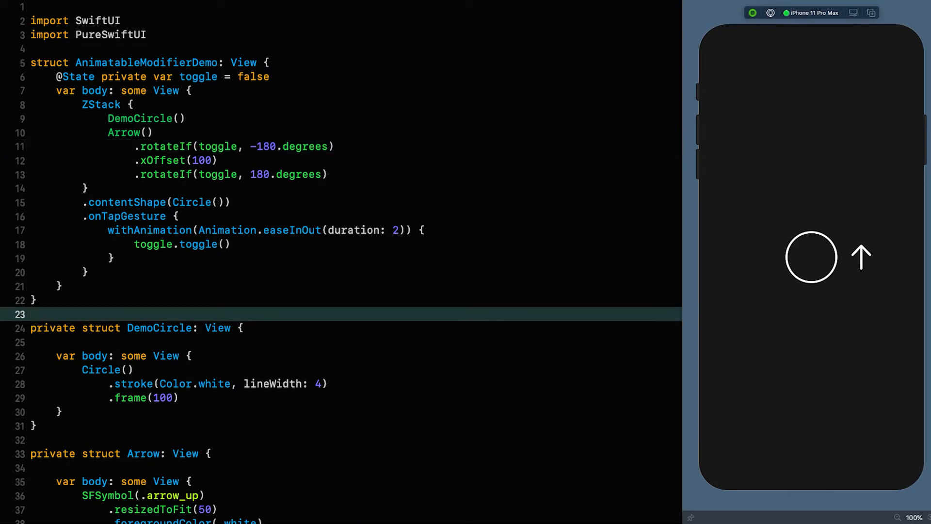
# Insert the ViewModifier snippet and name the struct OffsetAndRotateModifier
pyautogui.write('tvm')
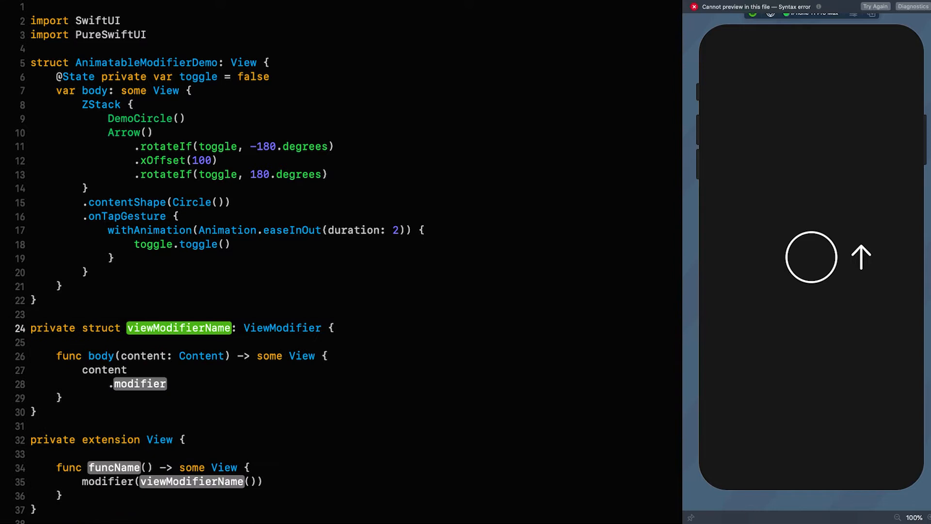
pyautogui.write('OffsetAndRotate')
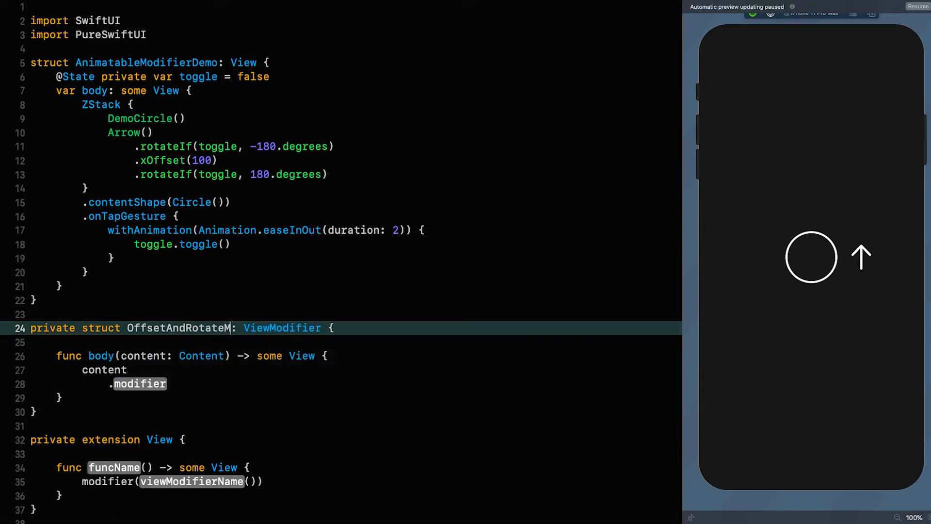
pyautogui.write('odifier')
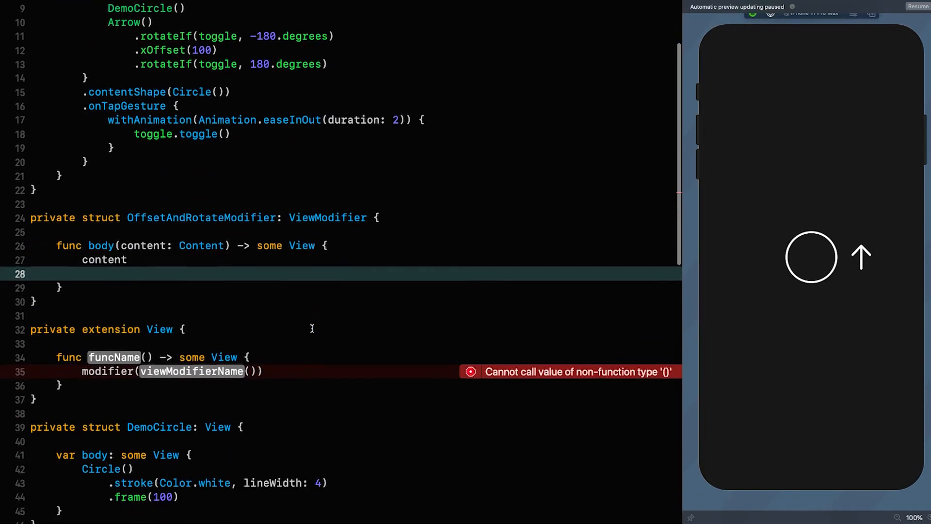
pyautogui.scroll(-3)
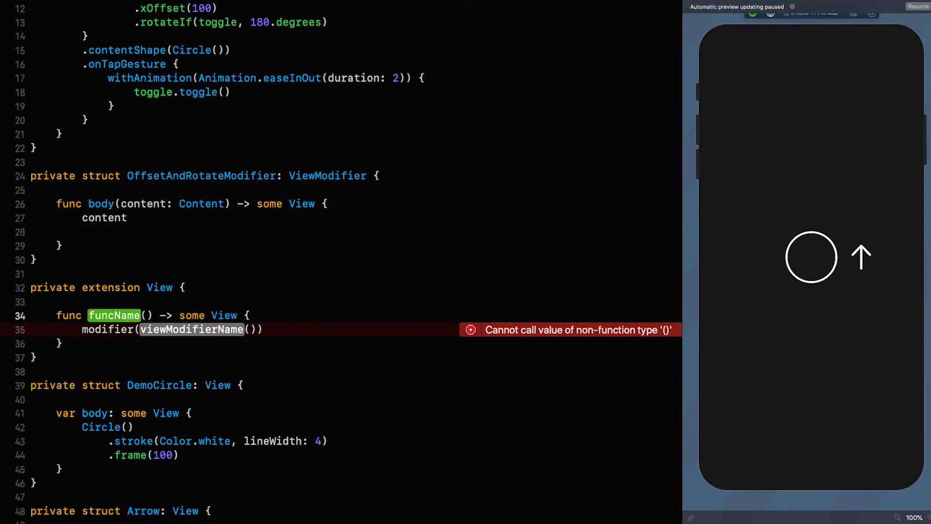
# Define View extension offsetAndRotate(offset: CGFloat, angle: Angle) applying OffsetAndRotateModifier
pyautogui.write('offsetAndRotat')
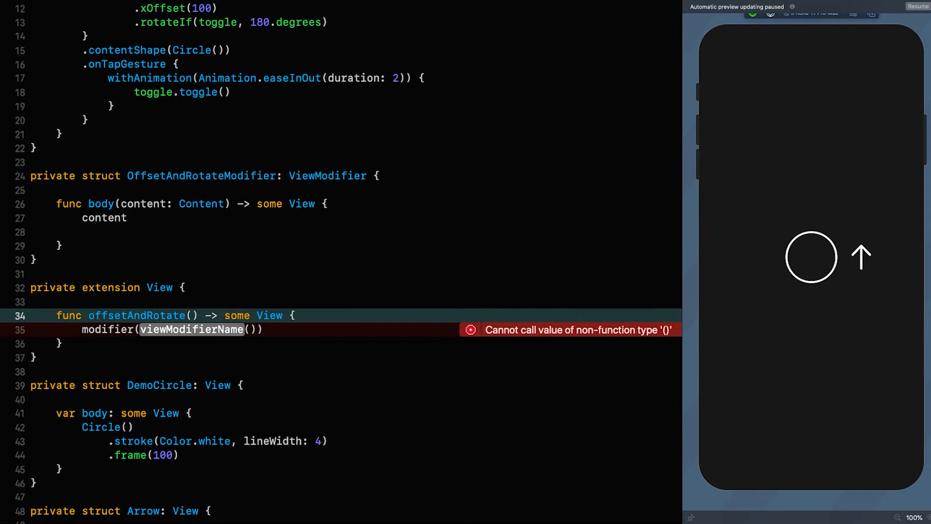
pyautogui.write('offset')
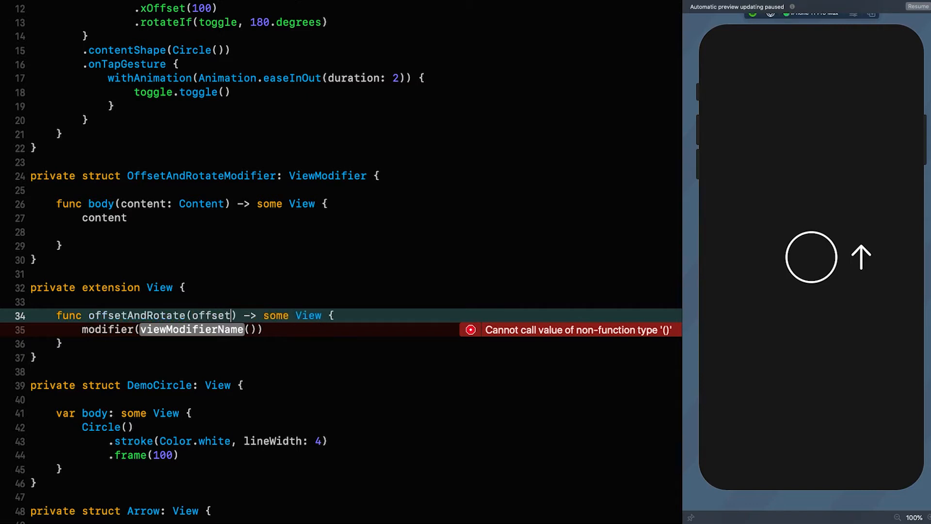
pyautogui.write(': CGFloat')
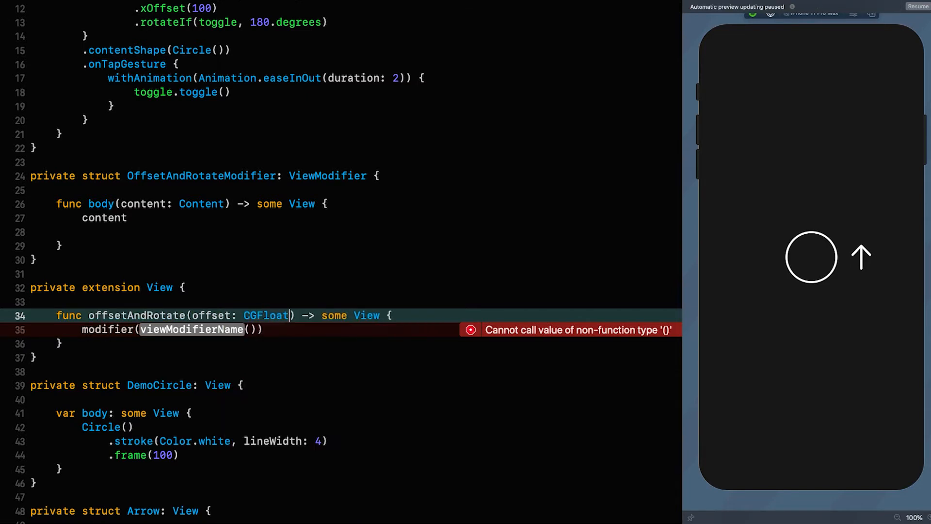
pyautogui.write(', angle:')
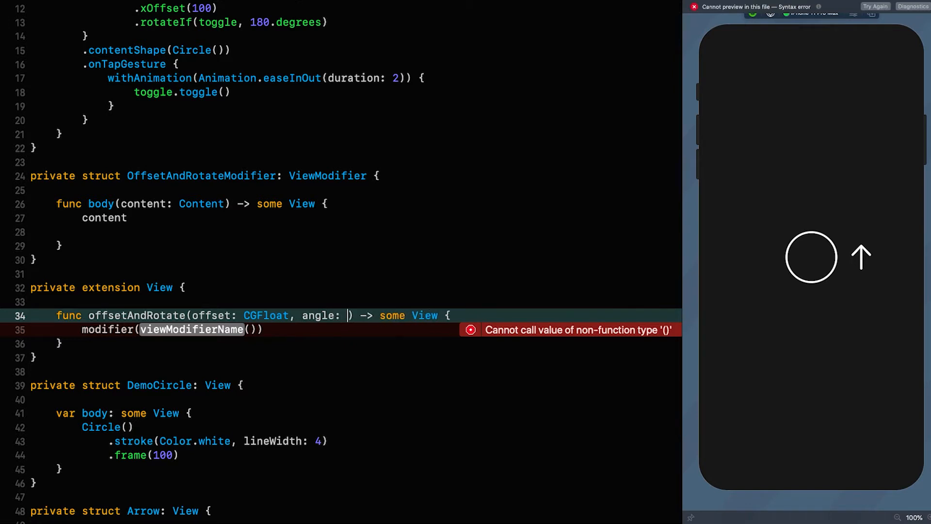
pyautogui.write('Angle')
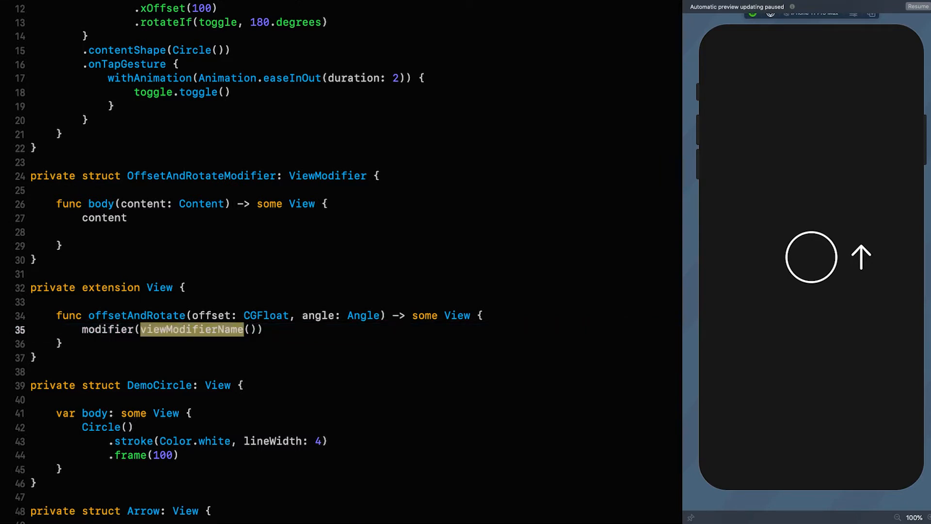
pyautogui.write('OffsetAndRotateModifier')
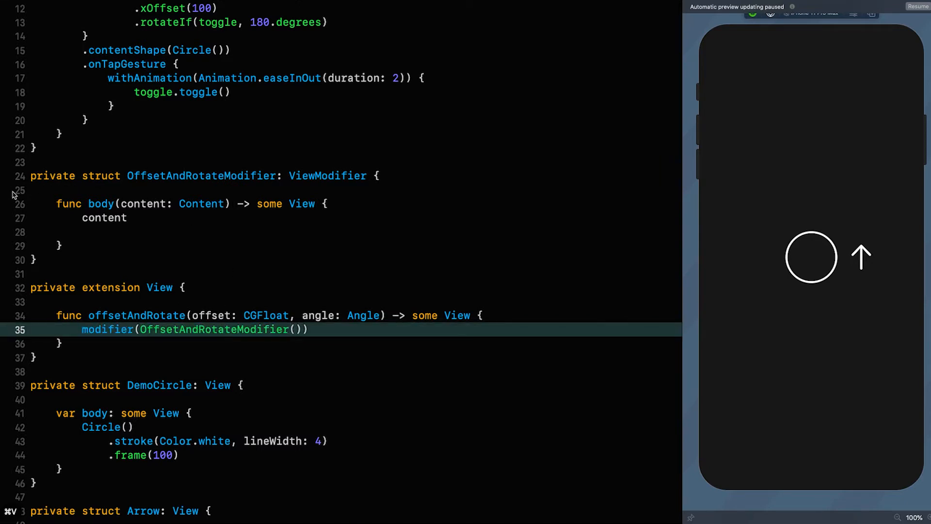
# Give OffsetAndRotateModifier stored properties offset: CGFloat and angle: Angle
pyautogui.click(18, 190)
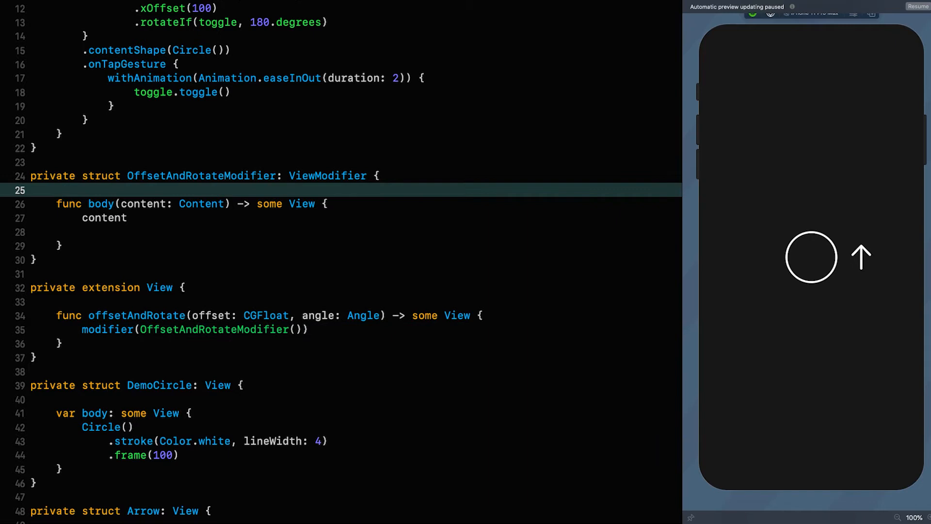
pyautogui.write('let offs')
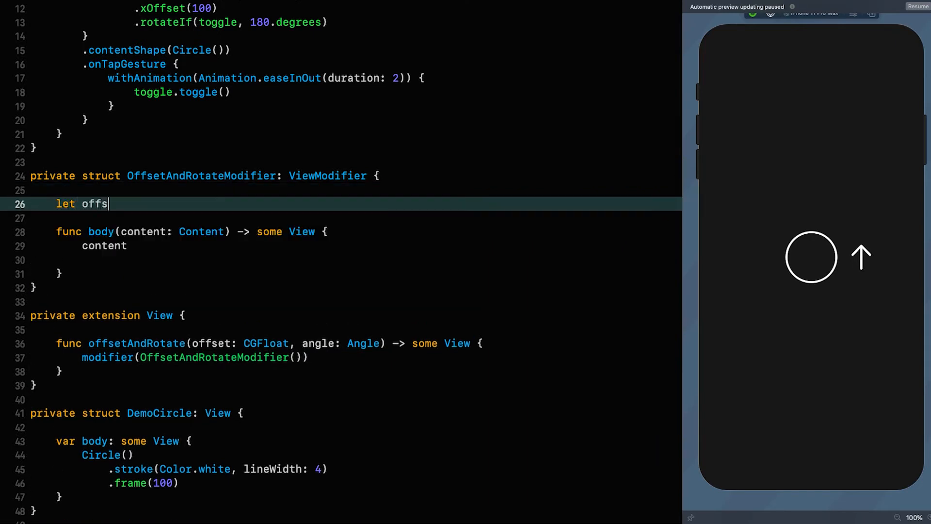
pyautogui.write('et: CGFloat')
pyautogui.write('let')
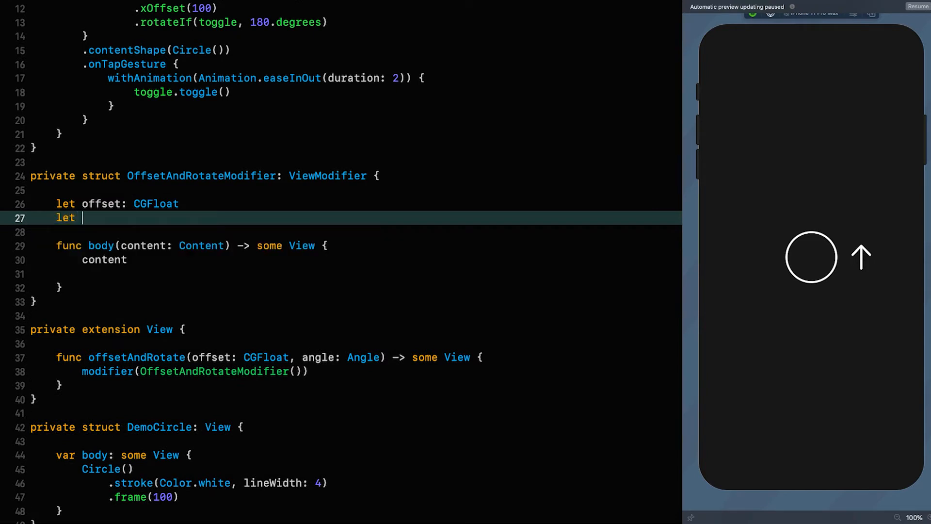
pyautogui.write('angle: Angle')
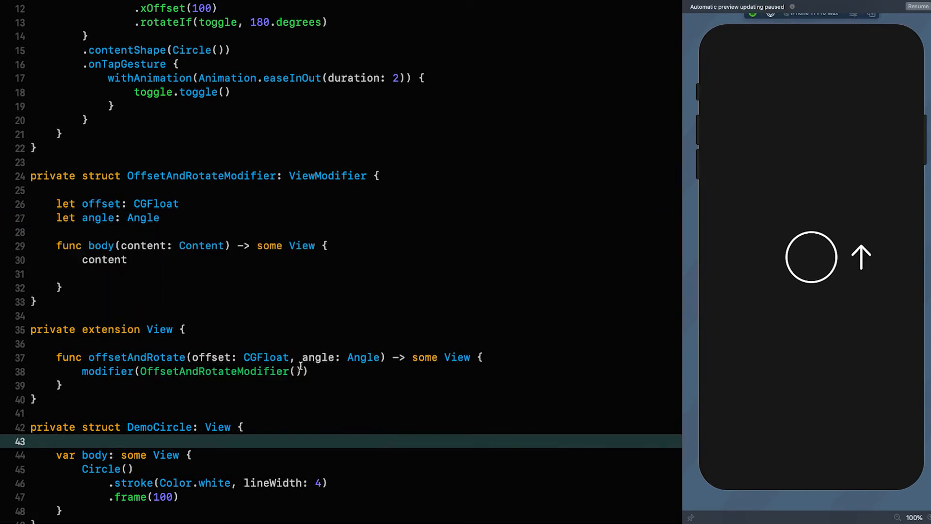
# Pass offset and angle through to OffsetAndRotateModifier in the extension
pyautogui.write('offset: off,')
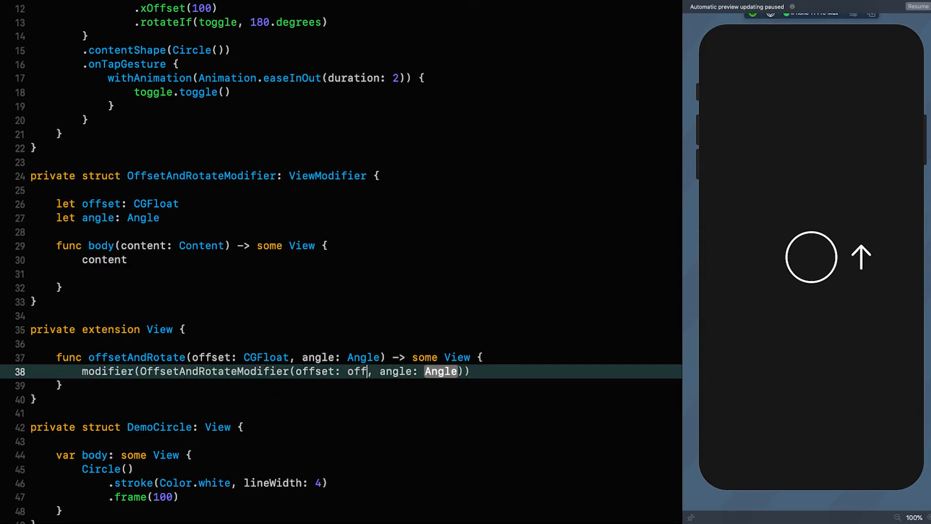
pyautogui.write('ang')
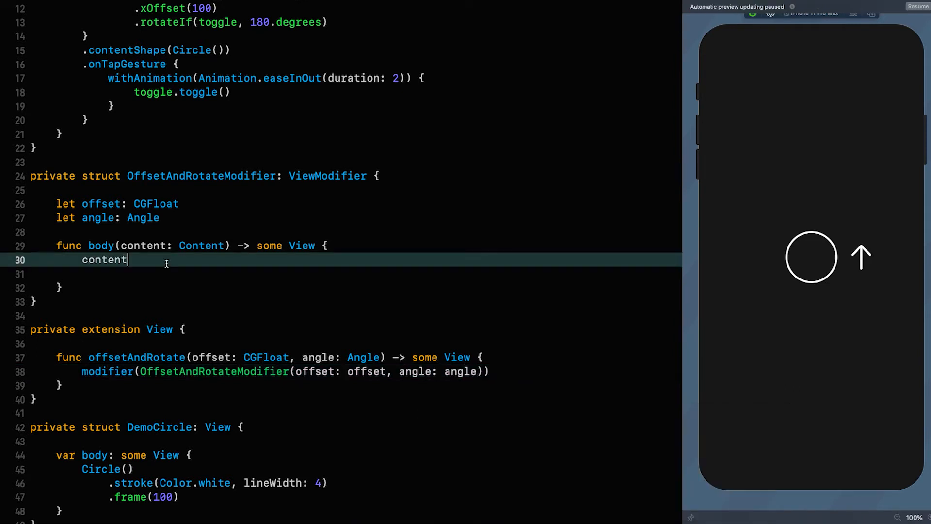
# Make the modifier body apply .offset(.point(offset, angle)) using the radius-and-angle initializer
pyautogui.press('enter')
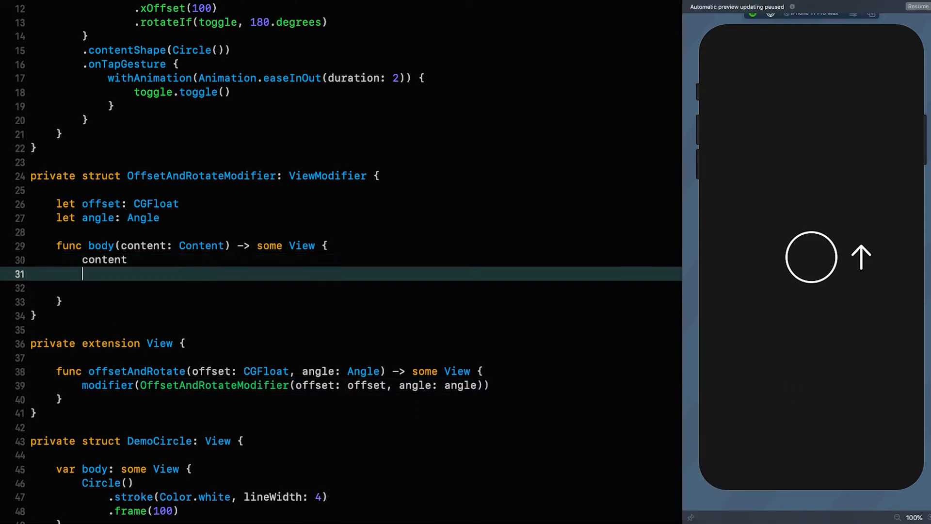
pyautogui.write('.')
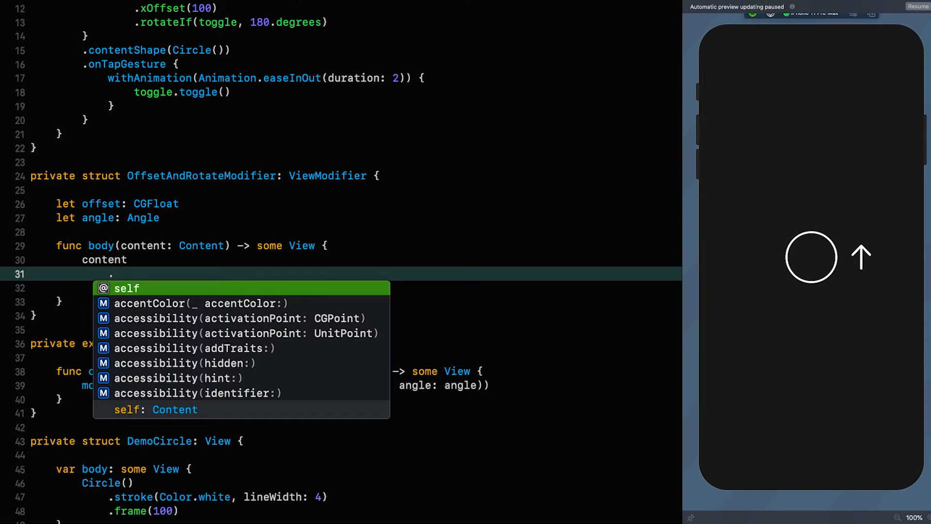
pyautogui.write('.offset(.')
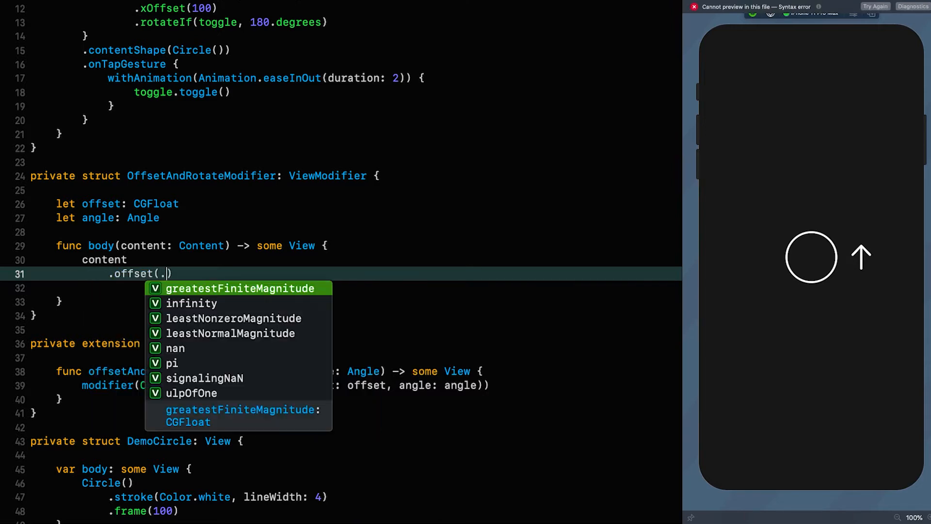
pyautogui.write('point(')
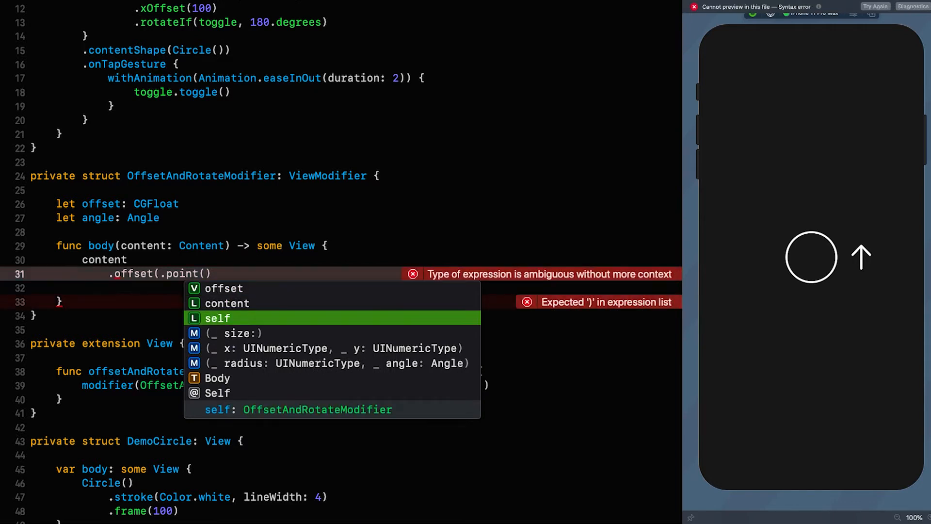
pyautogui.click(337, 363)
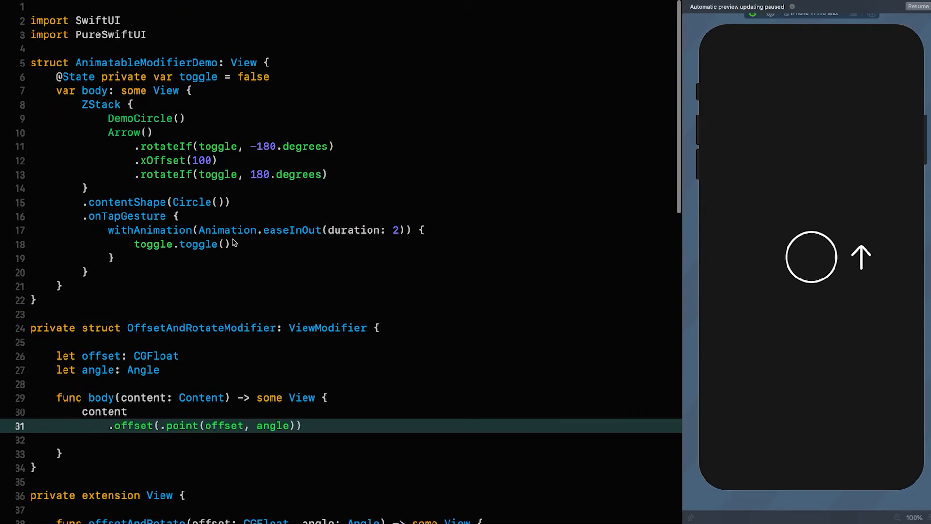
pyautogui.moveTo(137, 147); pyautogui.dragTo(327, 174)
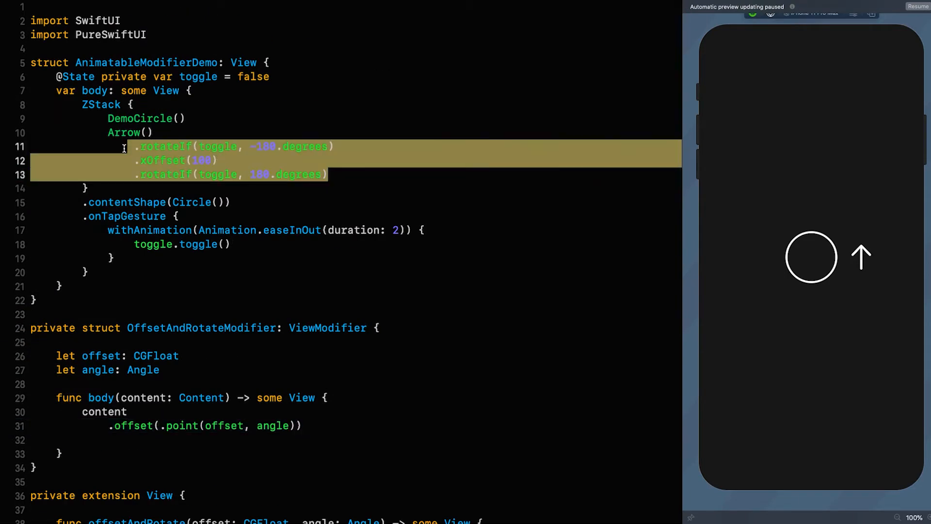
# Comment out the arrow's old modifiers and start .offsetAndRotate(offset: 100, ...)
pyautogui.press('cmd+/')
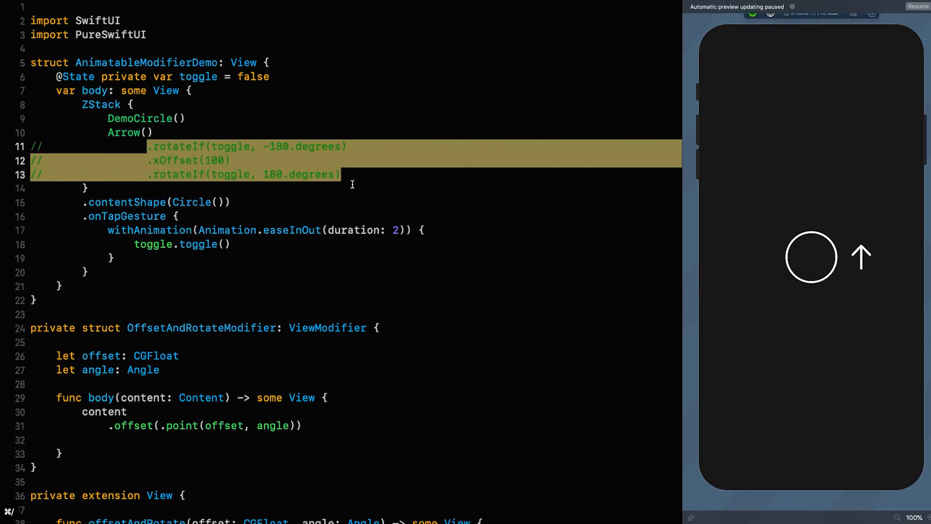
pyautogui.write('.of')
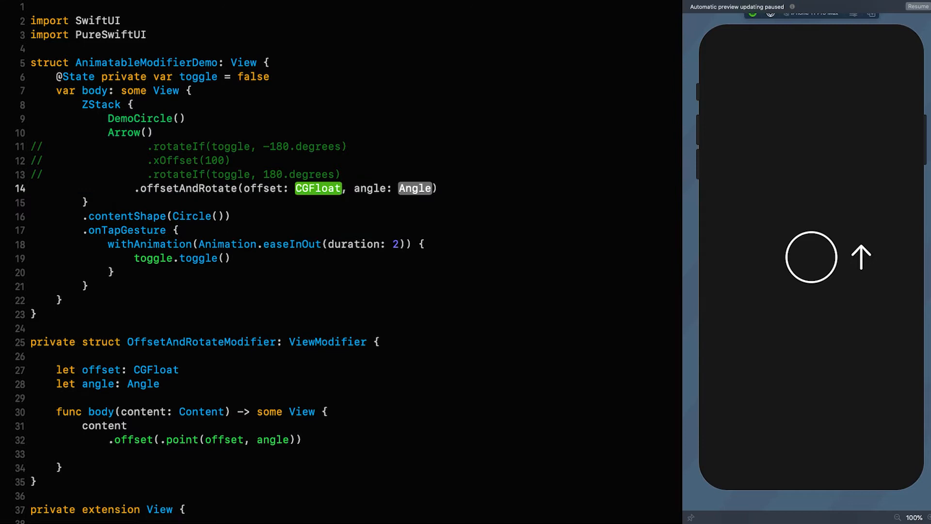
pyautogui.write('10')
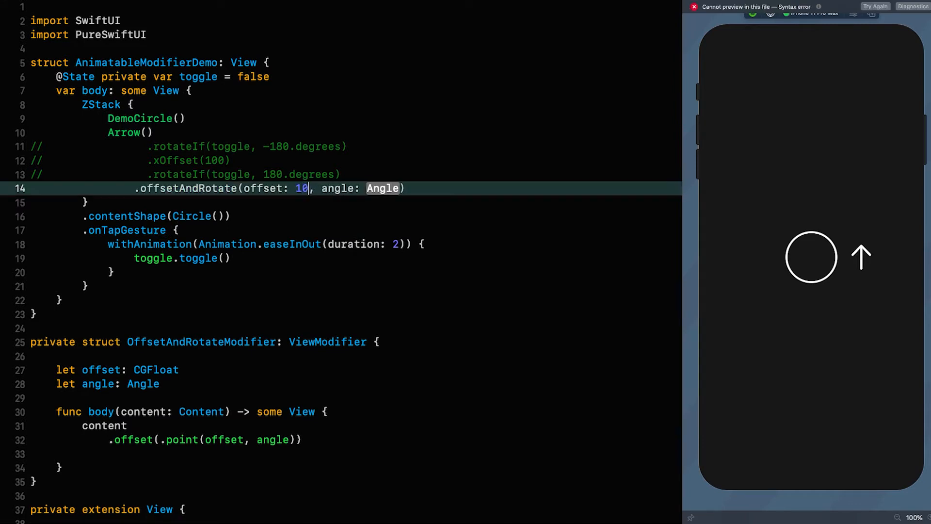
pyautogui.write('0')
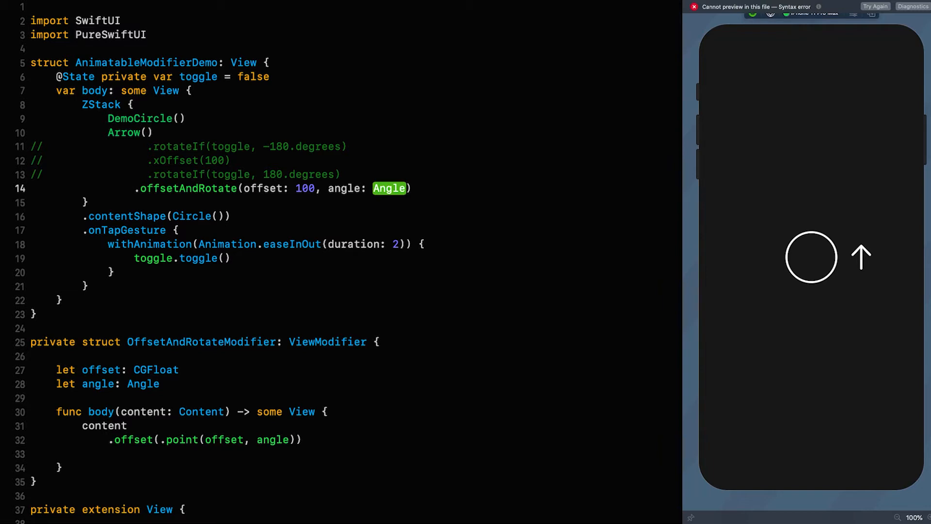
# Set the angle to toggle ? 270.degrees : 90.degrees
pyautogui.write('toggl')
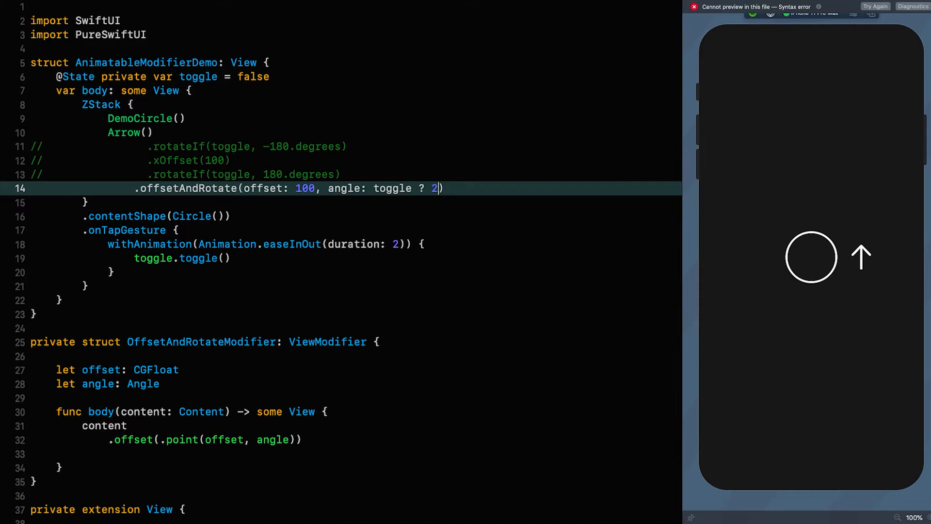
pyautogui.write('70.degrees:')
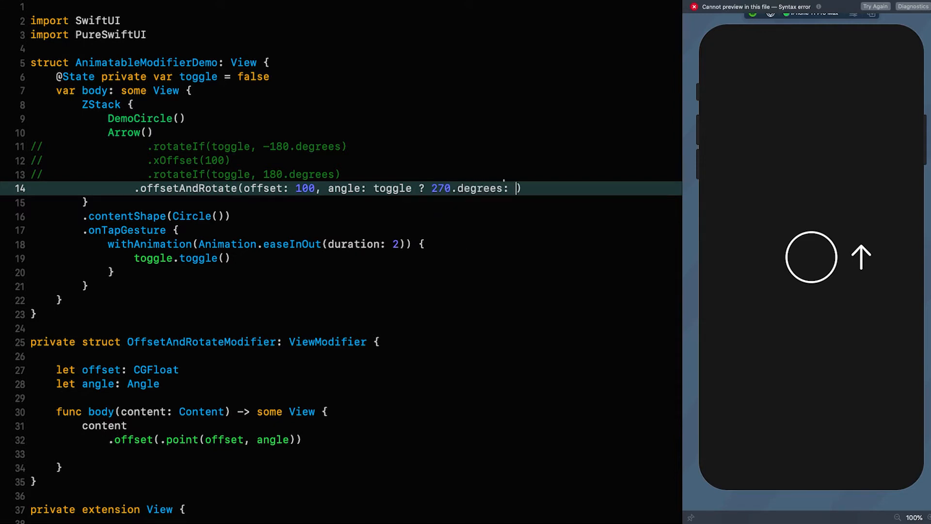
pyautogui.write('90.degrees')
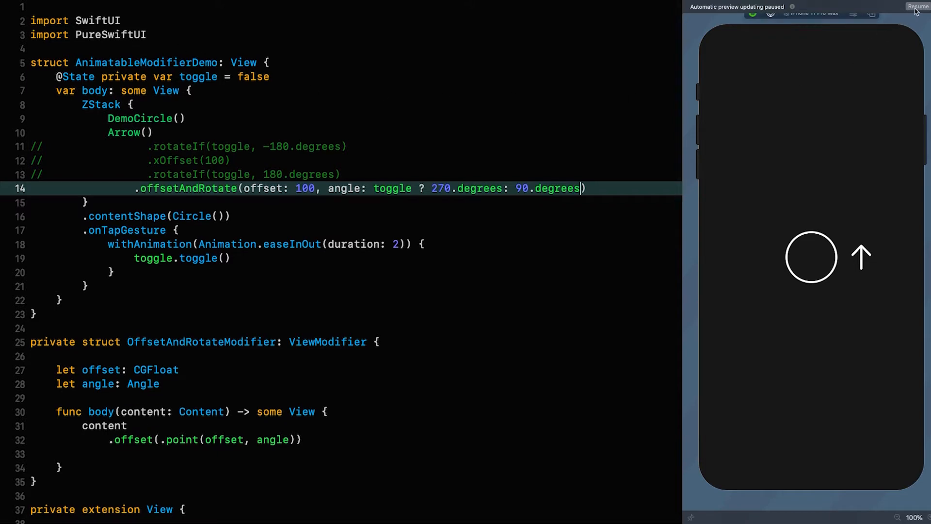
# Resume the preview and tap it to test the arrow animation
pyautogui.click(917, 7)
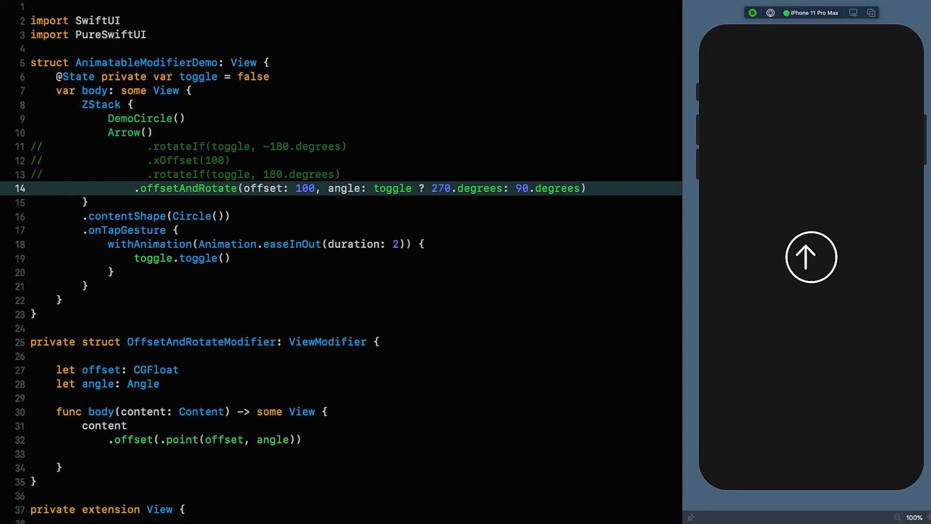
pyautogui.click(811, 256)
pyautogui.write('Animatabl')
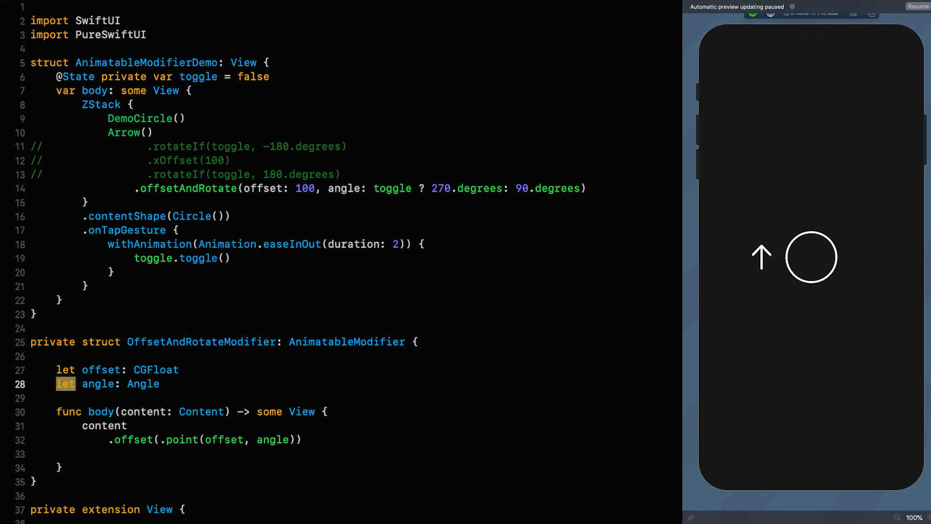
# Declare var animatableData: Double on the modifier
pyautogui.write('var')
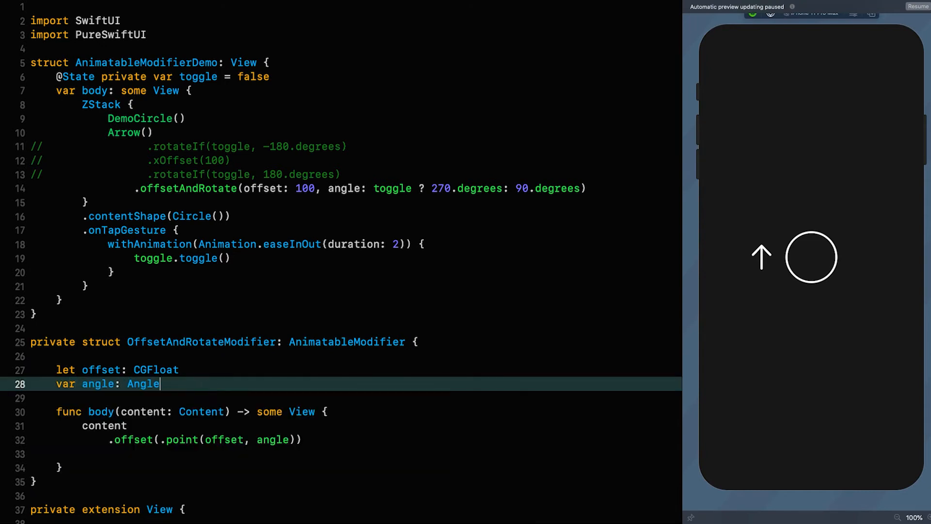
pyautogui.write('animatableData: EmptyAnimatable')
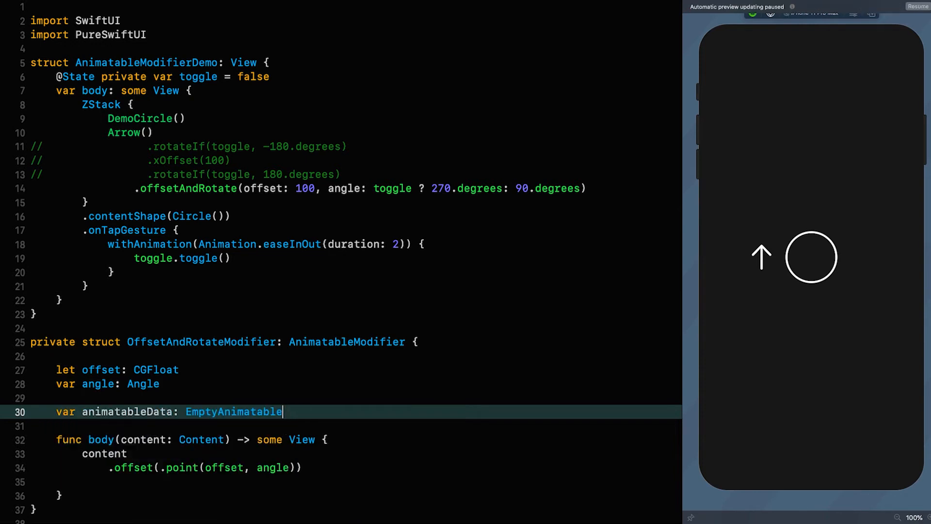
pyautogui.write('Double')
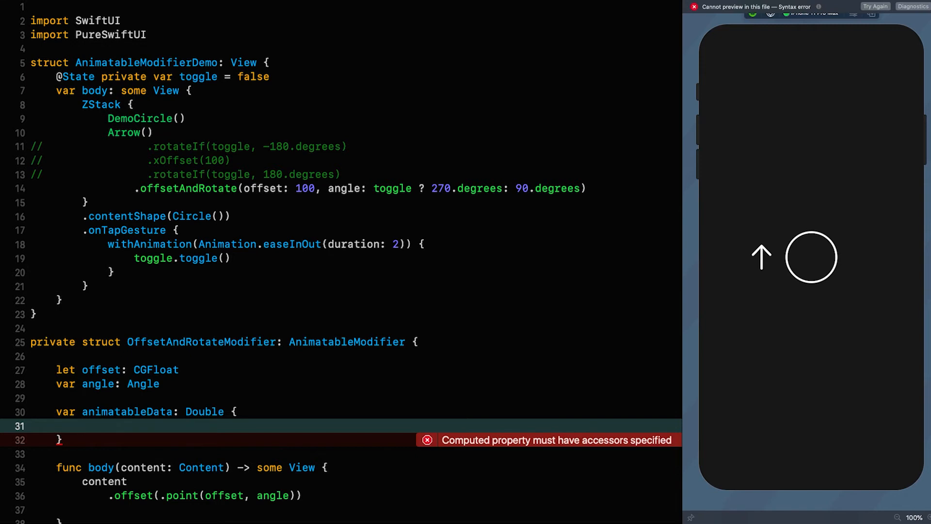
# Give animatableData a getter returning angle.degrees and a setter assigning newValue.degrees to angle
pyautogui.write('get')
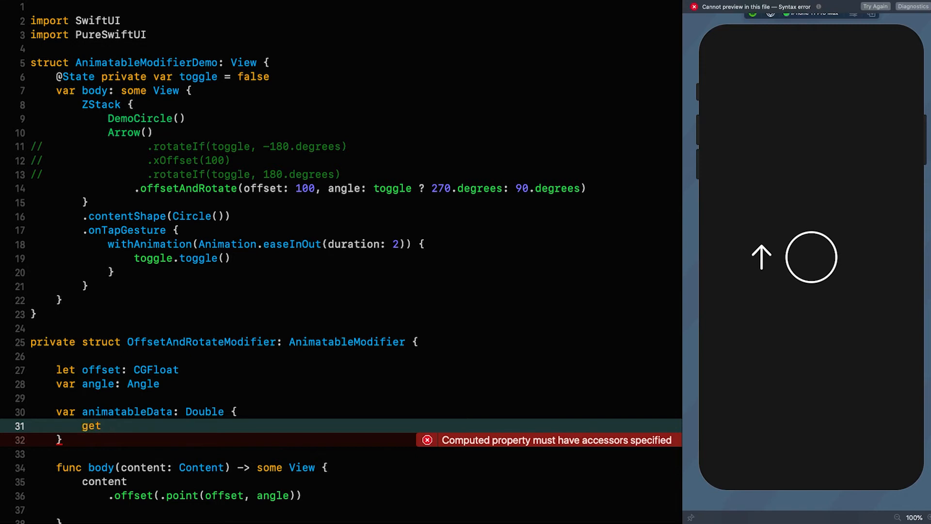
pyautogui.write('angle.degree')
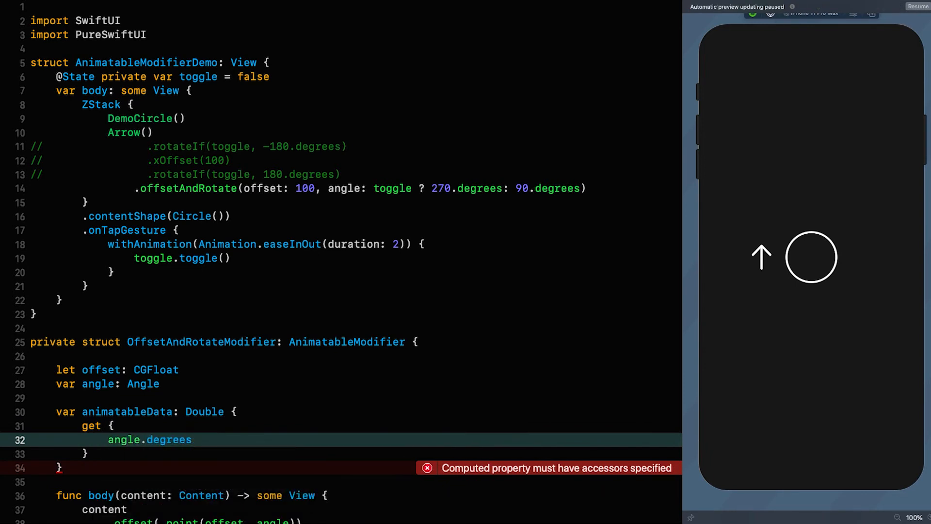
pyautogui.write('s')
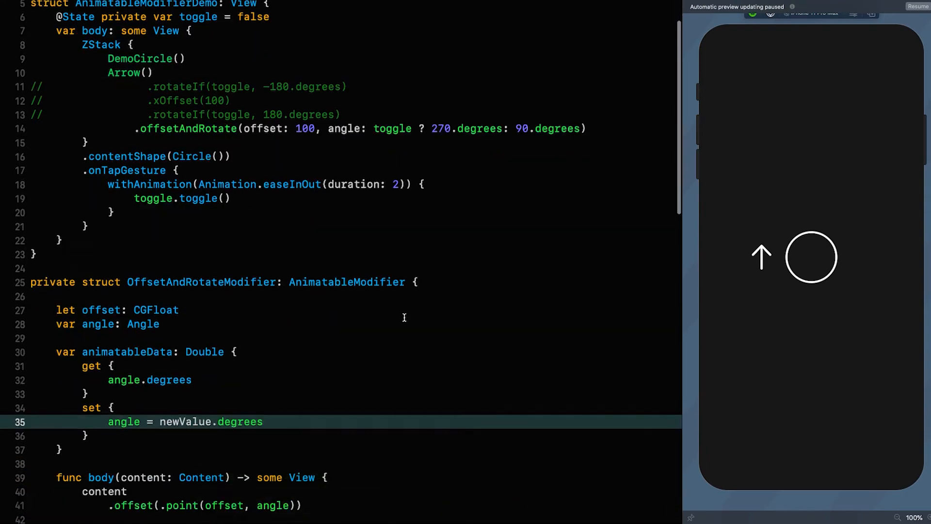
pyautogui.scroll(-3)
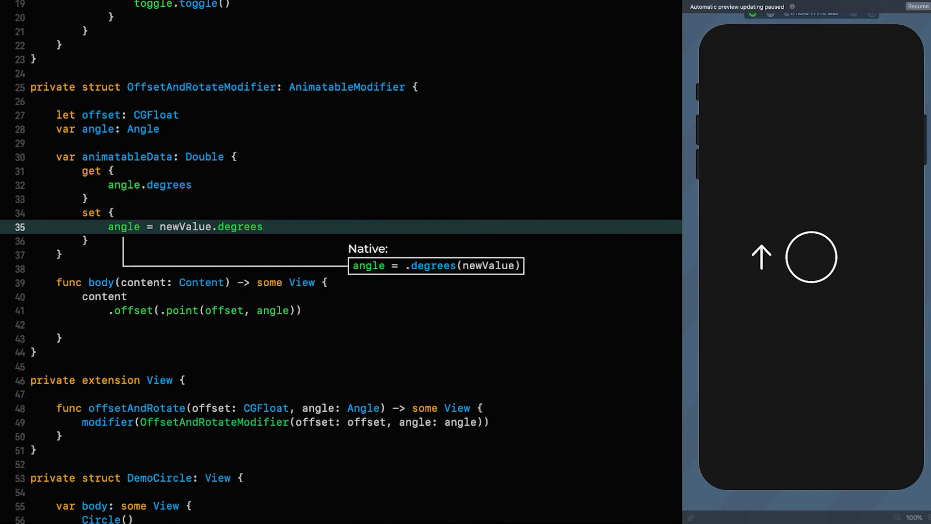
pyautogui.click(917, 7)
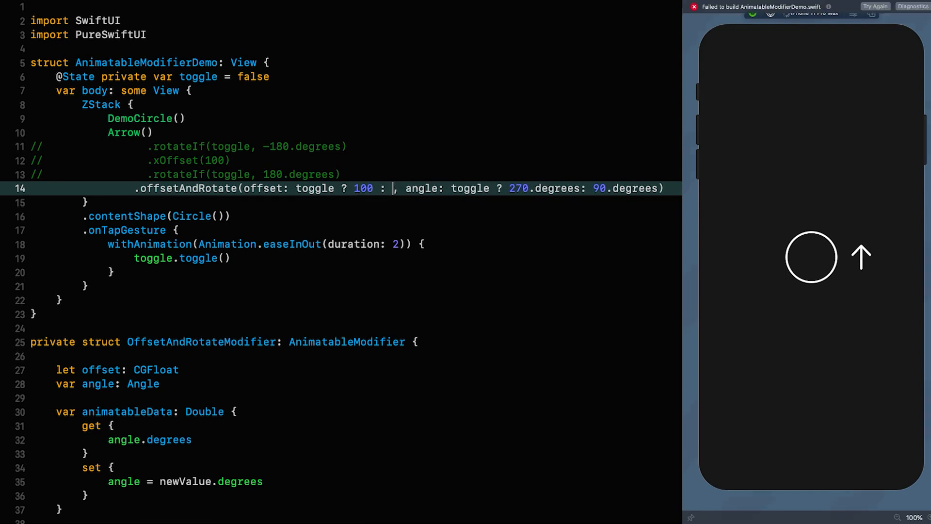
# Make the arrow's offset toggle ? 100 : 0 and watch it animate into and out of the circle
pyautogui.write('0')
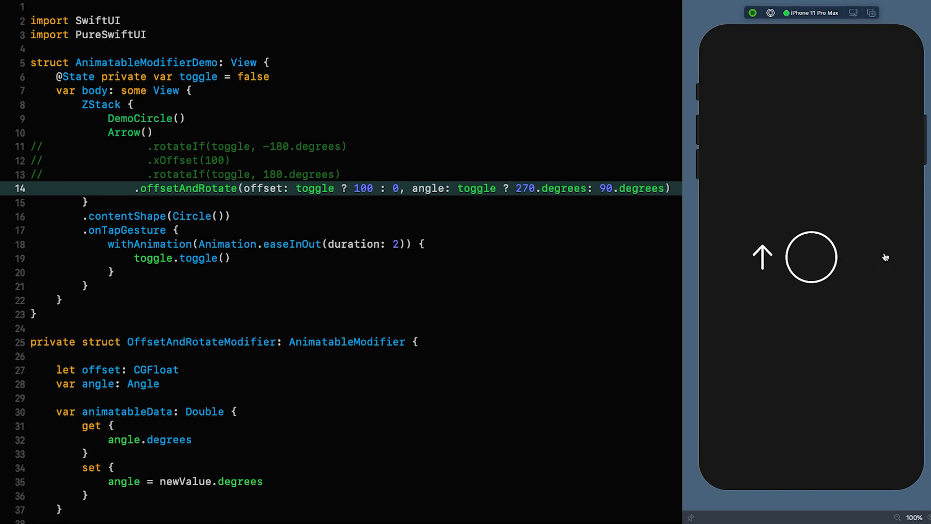
pyautogui.click(810, 257)
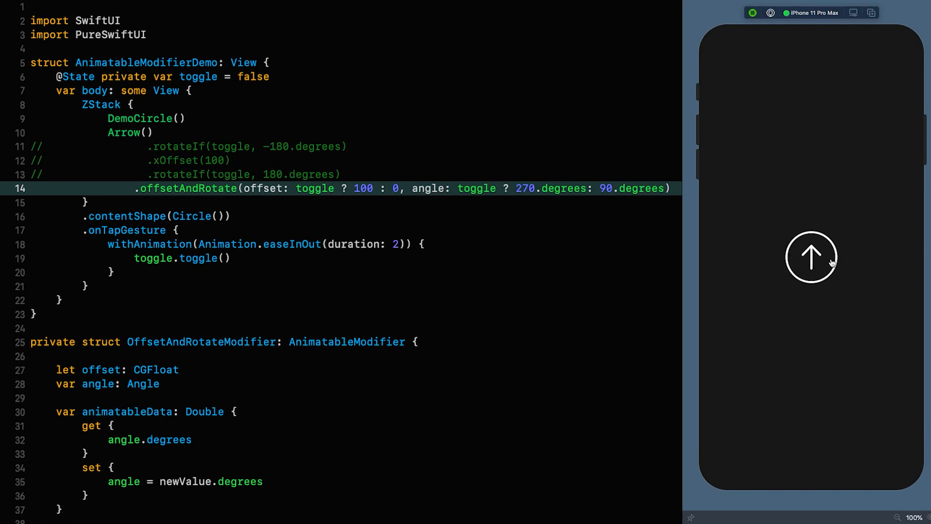
pyautogui.click(811, 257)
pyautogui.write('var')
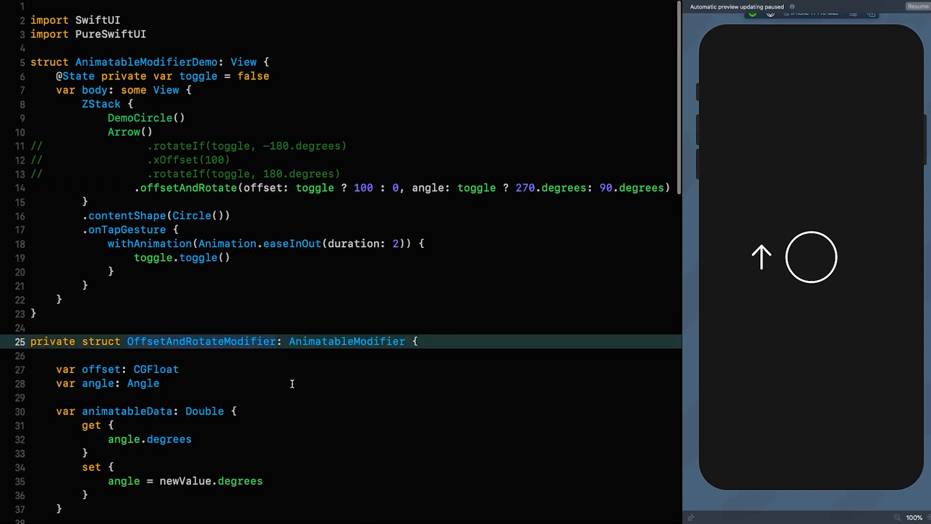
# Rewrite animatableData's type as AnimatablePair<CGFloat, Double> and start its getter block
pyautogui.scroll(-3)
pyautogui.write('Animatable')
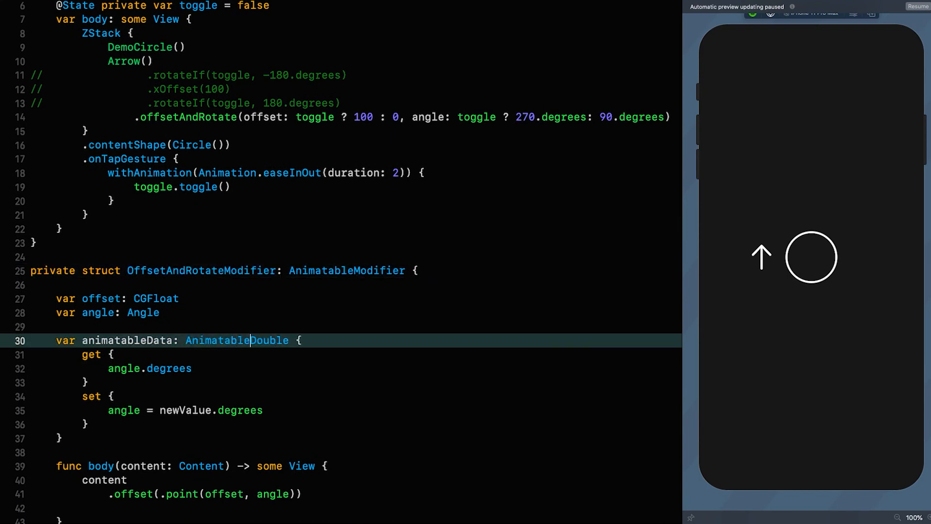
pyautogui.write('Pair<C')
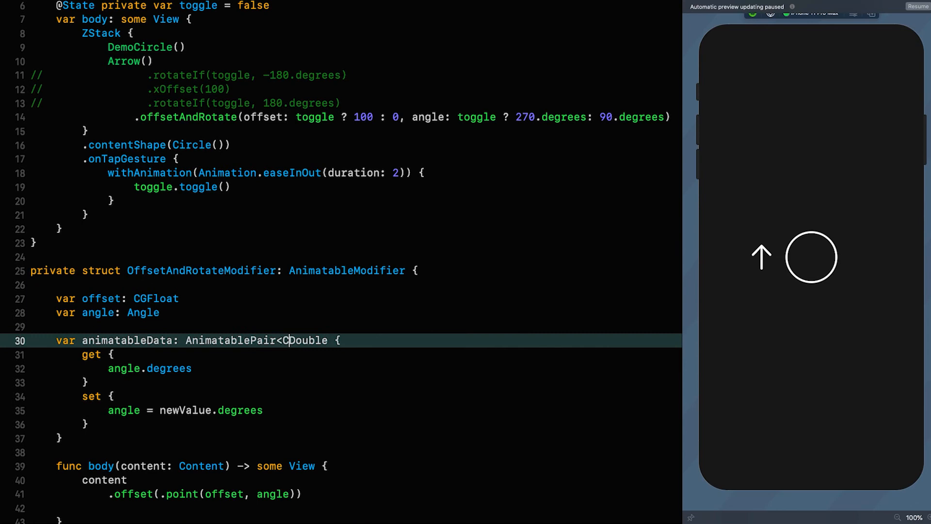
pyautogui.write('GFloat,')
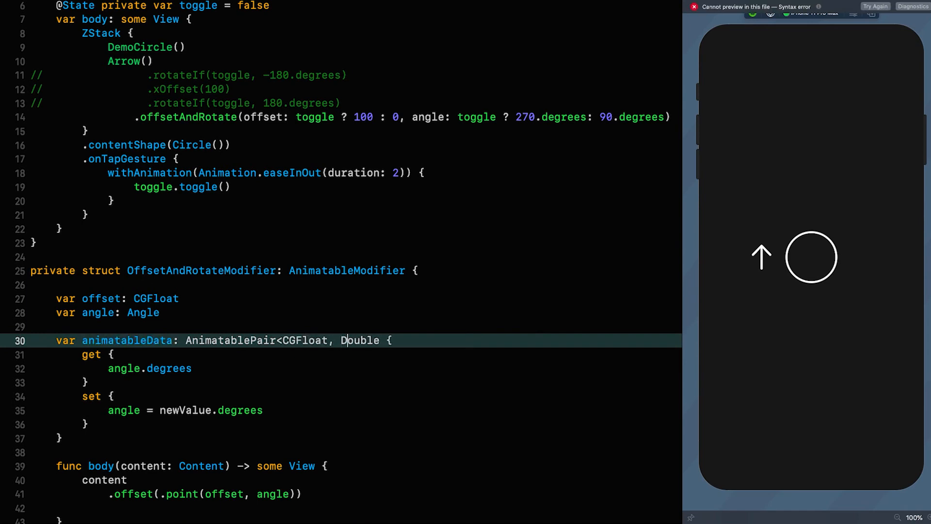
pyautogui.write('>{')
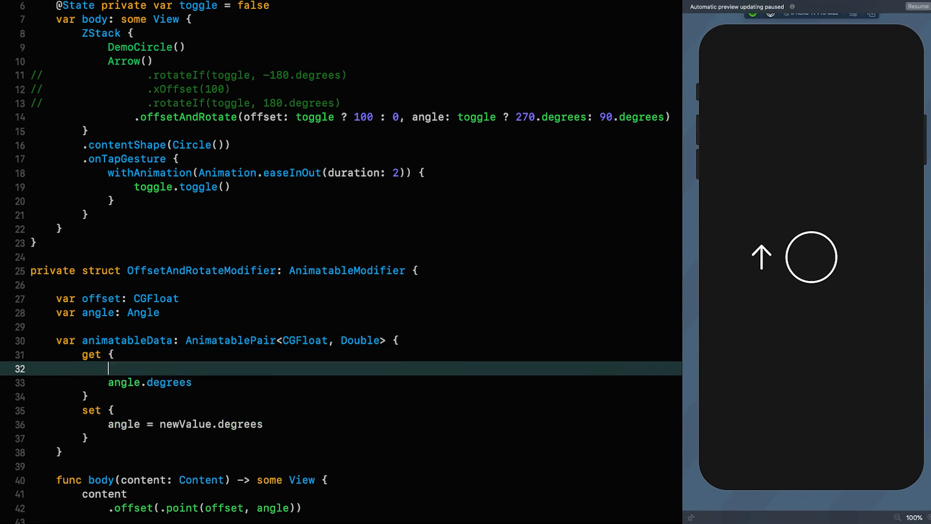
# Return AnimatablePair(offset, angle.degrees) from the animatableData getter
pyautogui.write('AnimatablePair')
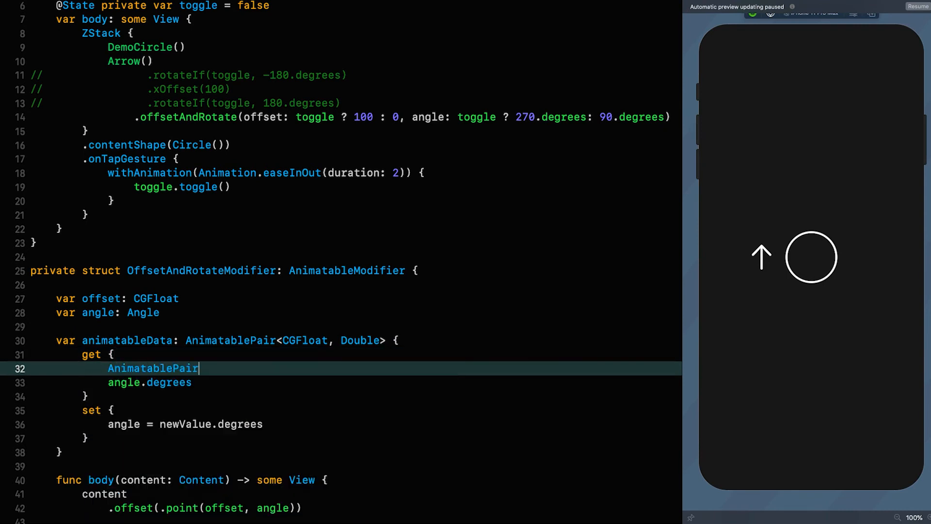
pyautogui.write('(')
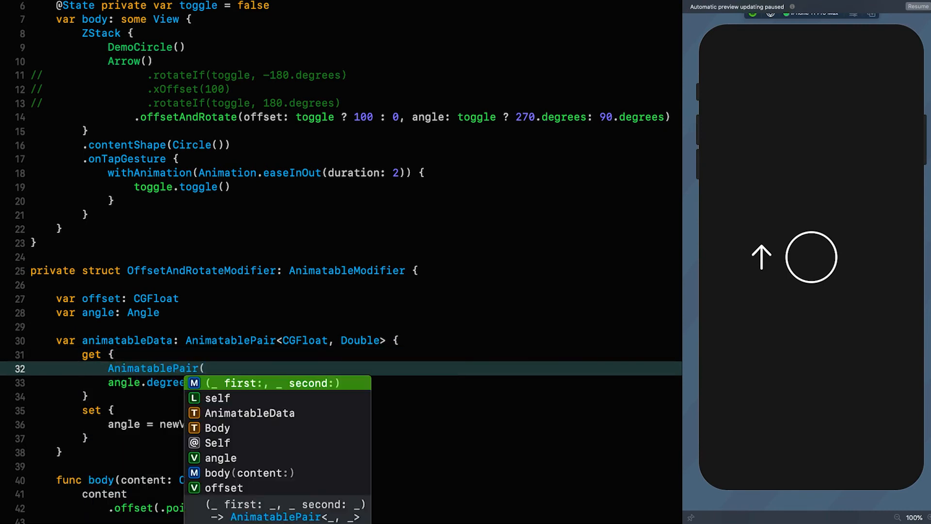
pyautogui.write('offset, angle.degrees')
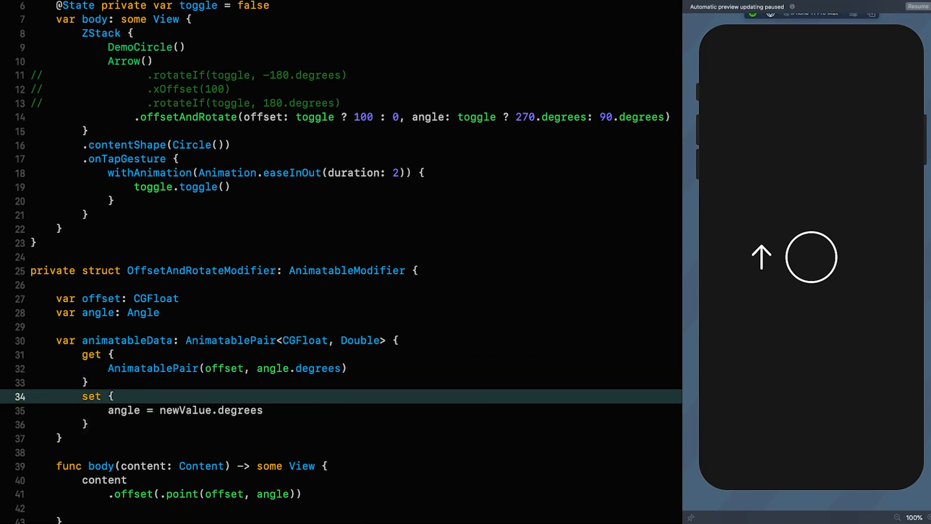
# Assign offset = newValue.first and angle = newValue.second.degrees in the setter
pyautogui.write('offset')
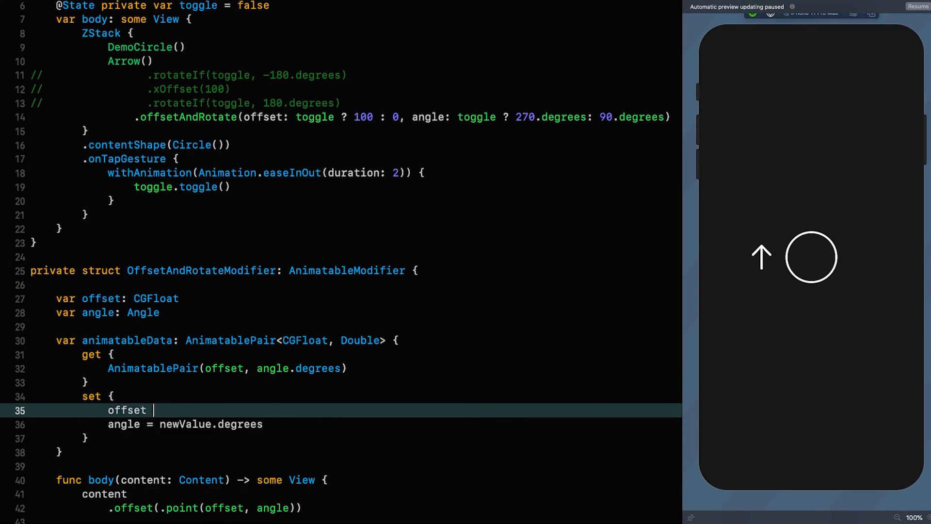
pyautogui.write('= newValue.')
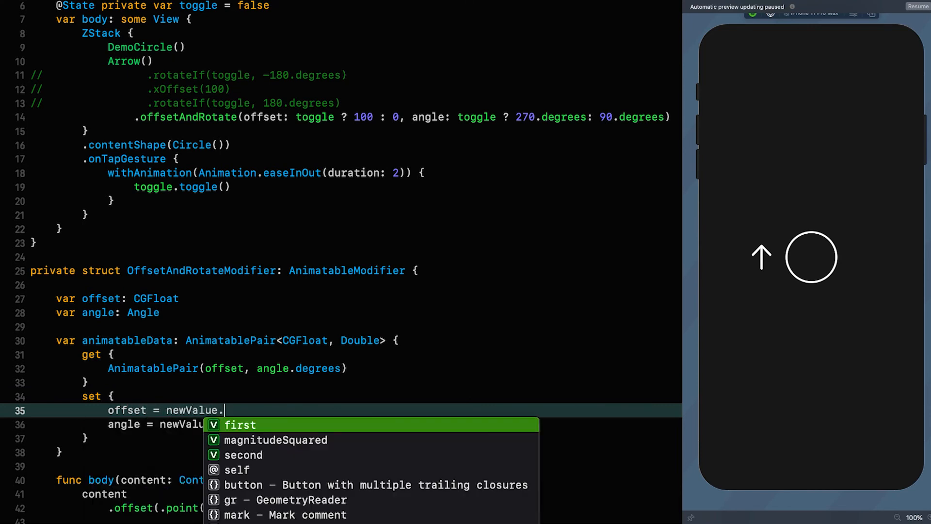
pyautogui.click(241, 424)
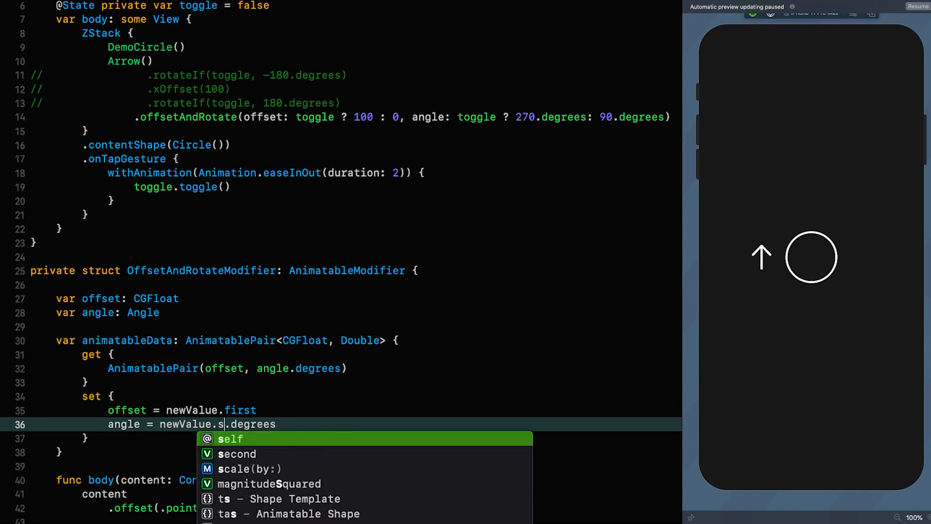
pyautogui.click(238, 453)
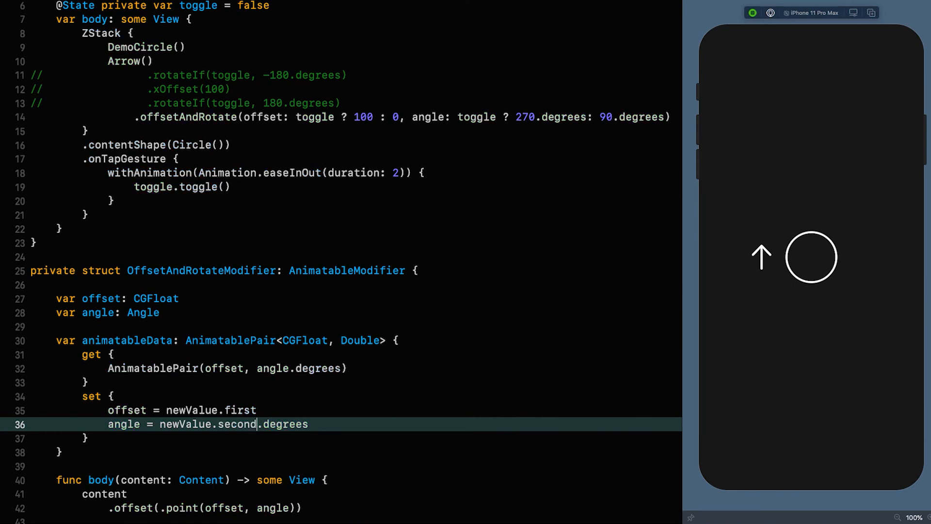
# Resume the preview and tap it so the arrow animates centered, upright, into the circle
pyautogui.click(811, 256)
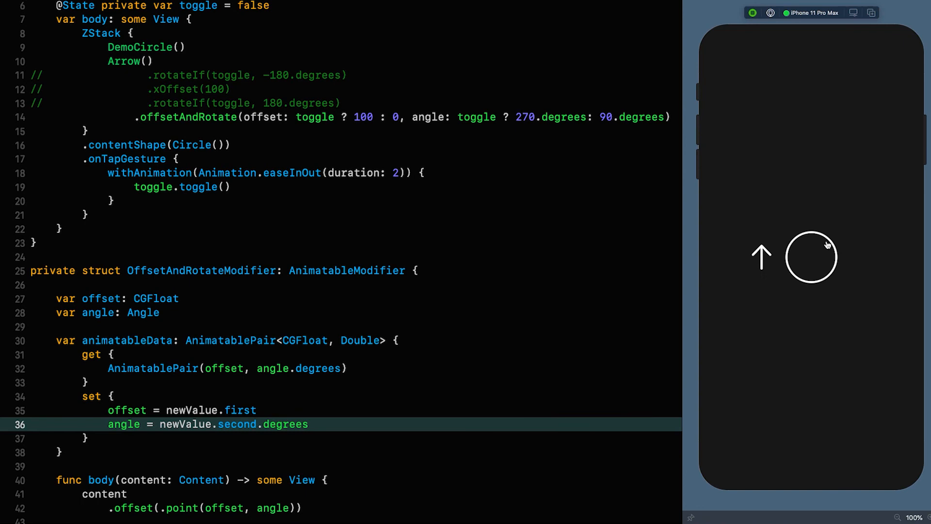
pyautogui.click(810, 256)
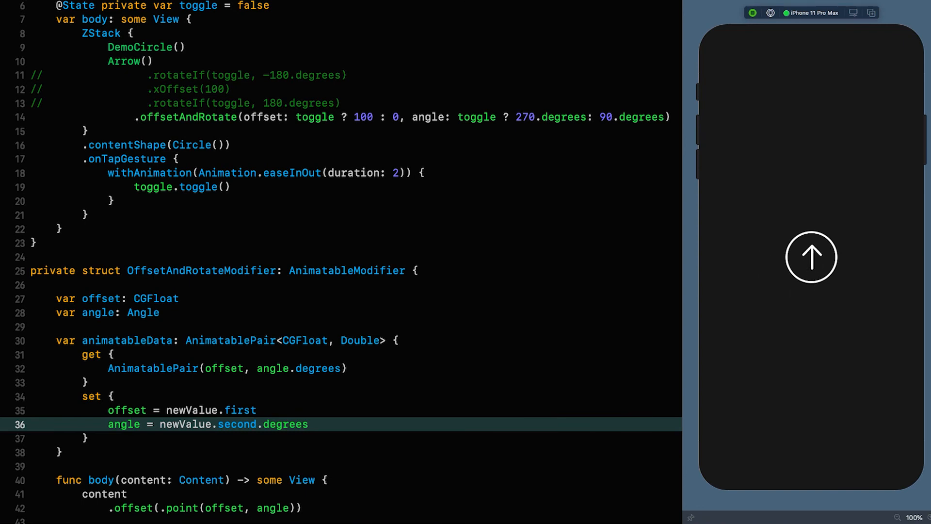